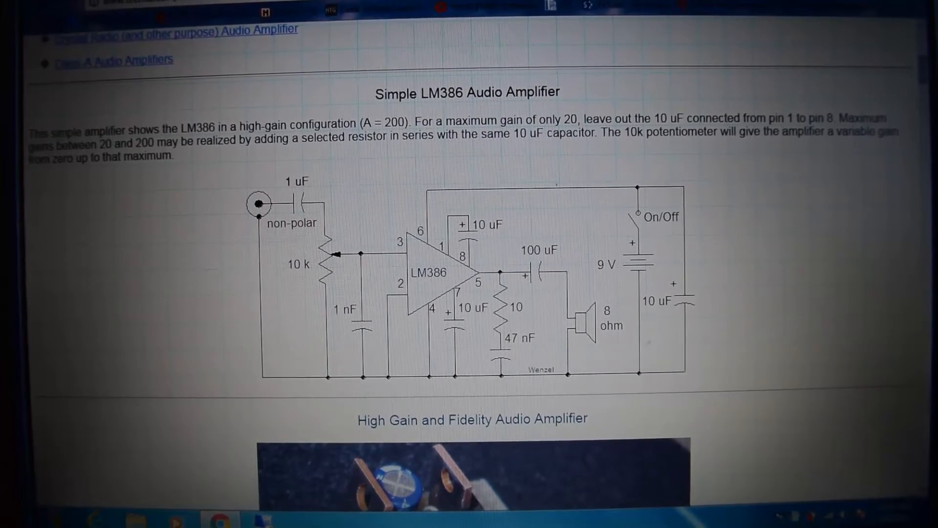
{"action": "scroll", "scroll_direction": "up", "scroll_amount": 3}
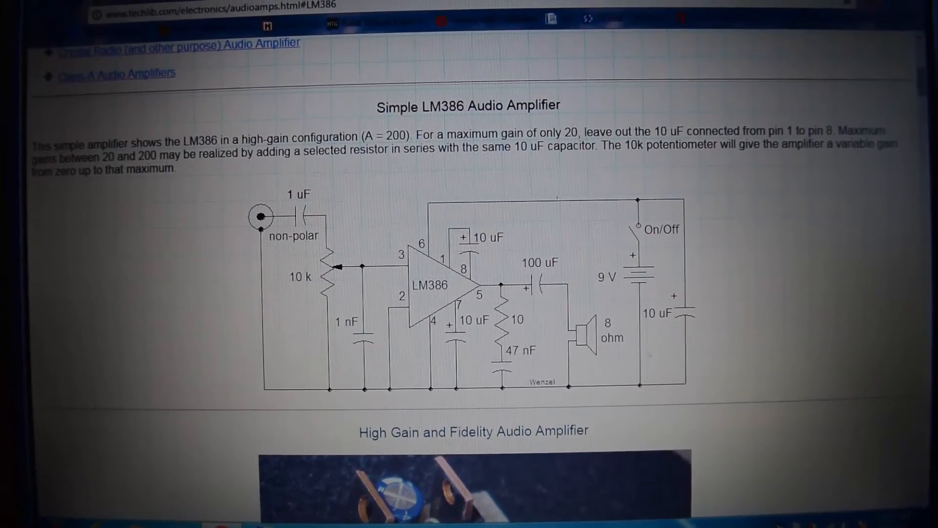